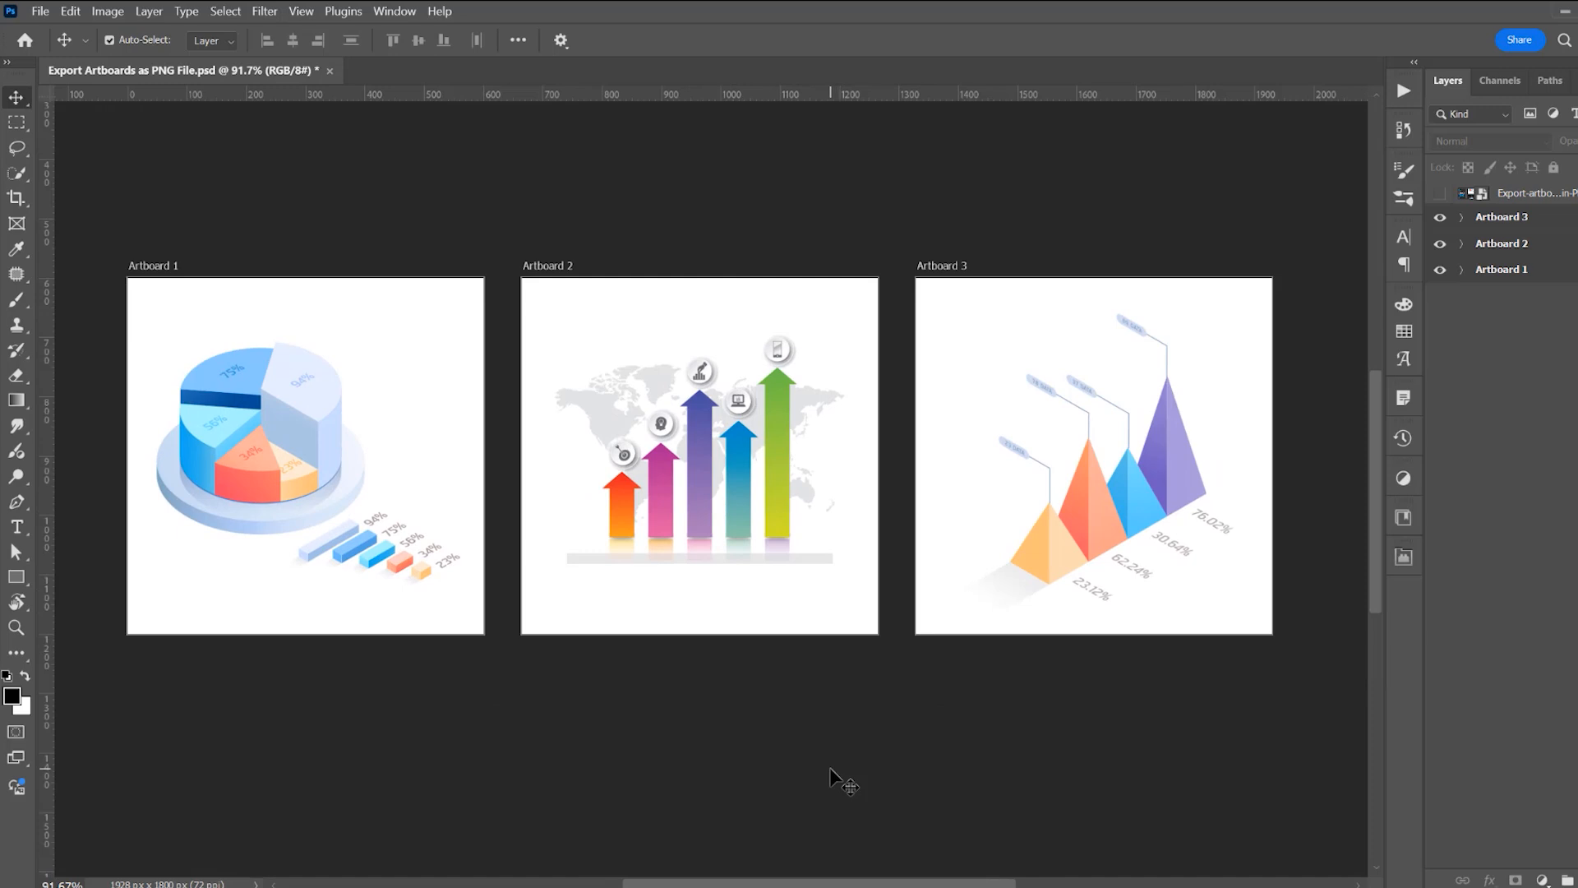
{"action": "mouse_move", "coordinate": [832, 766]}
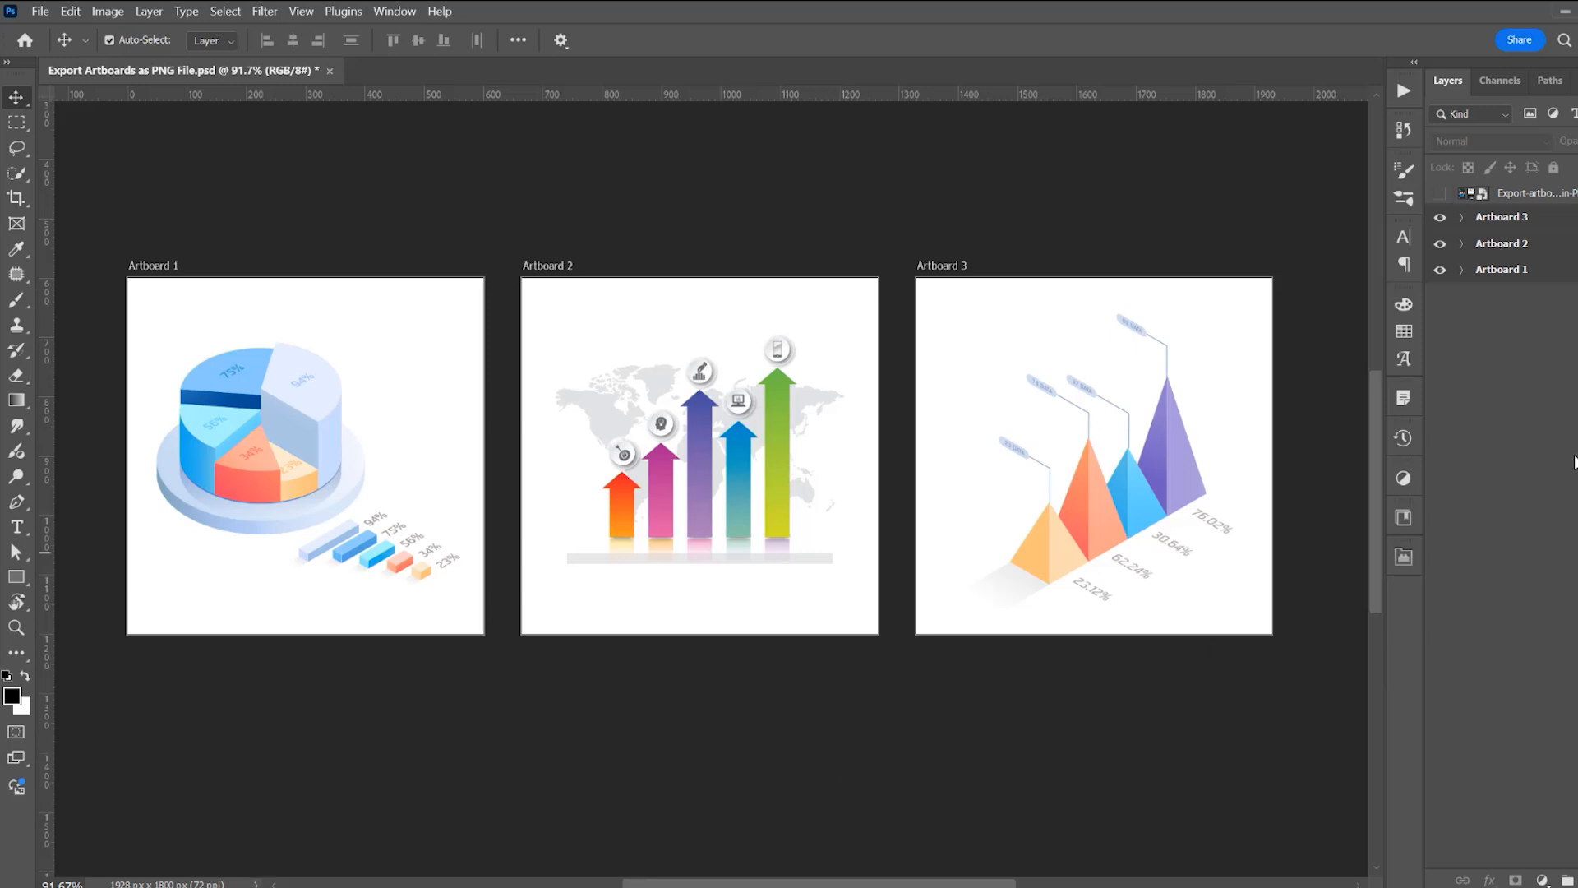
Expand Artboard 3 and hide its white background layer, Layer 1
{"action": "left_click", "coordinate": [1461, 217]}
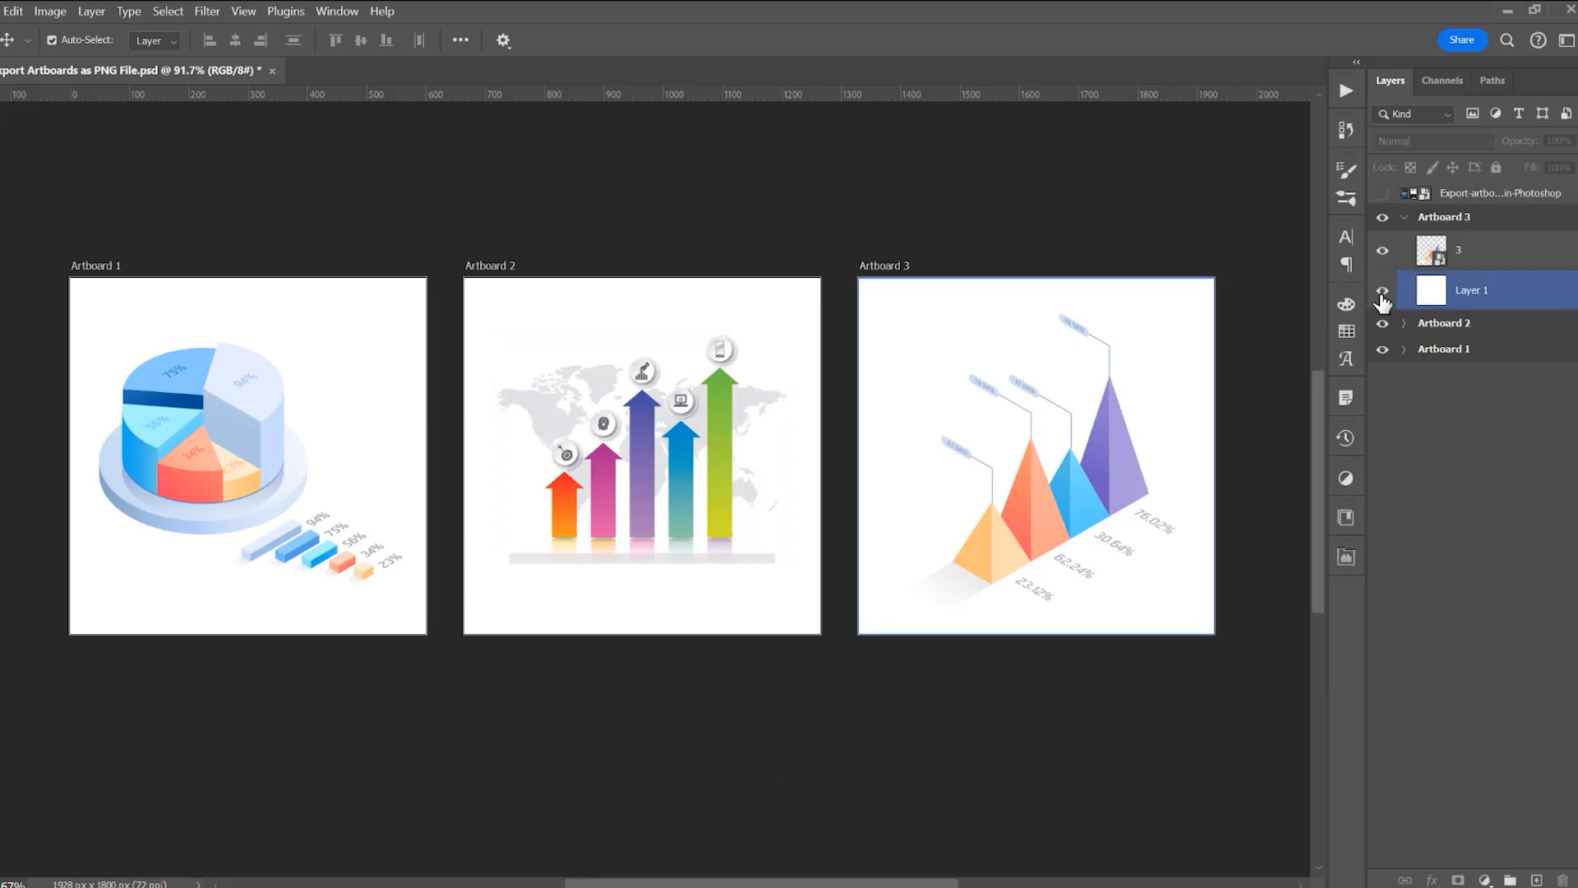
{"action": "left_click", "coordinate": [51, 10]}
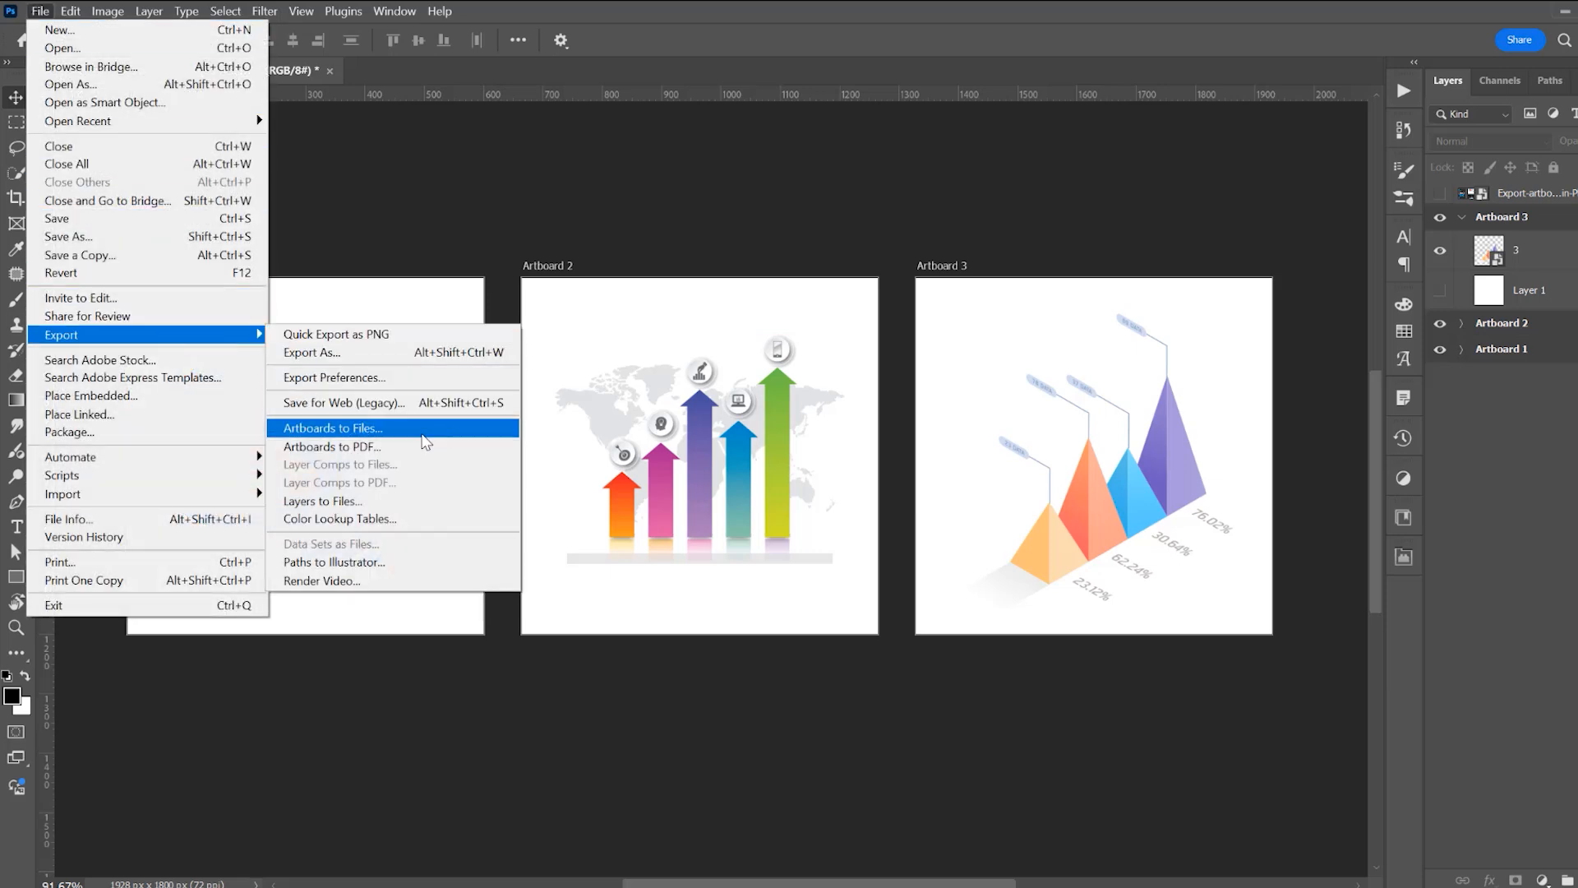
Export the artboards as PNG-24 without background into Desktop/Tutorial via Artboards to Files
{"action": "left_click", "coordinate": [332, 428]}
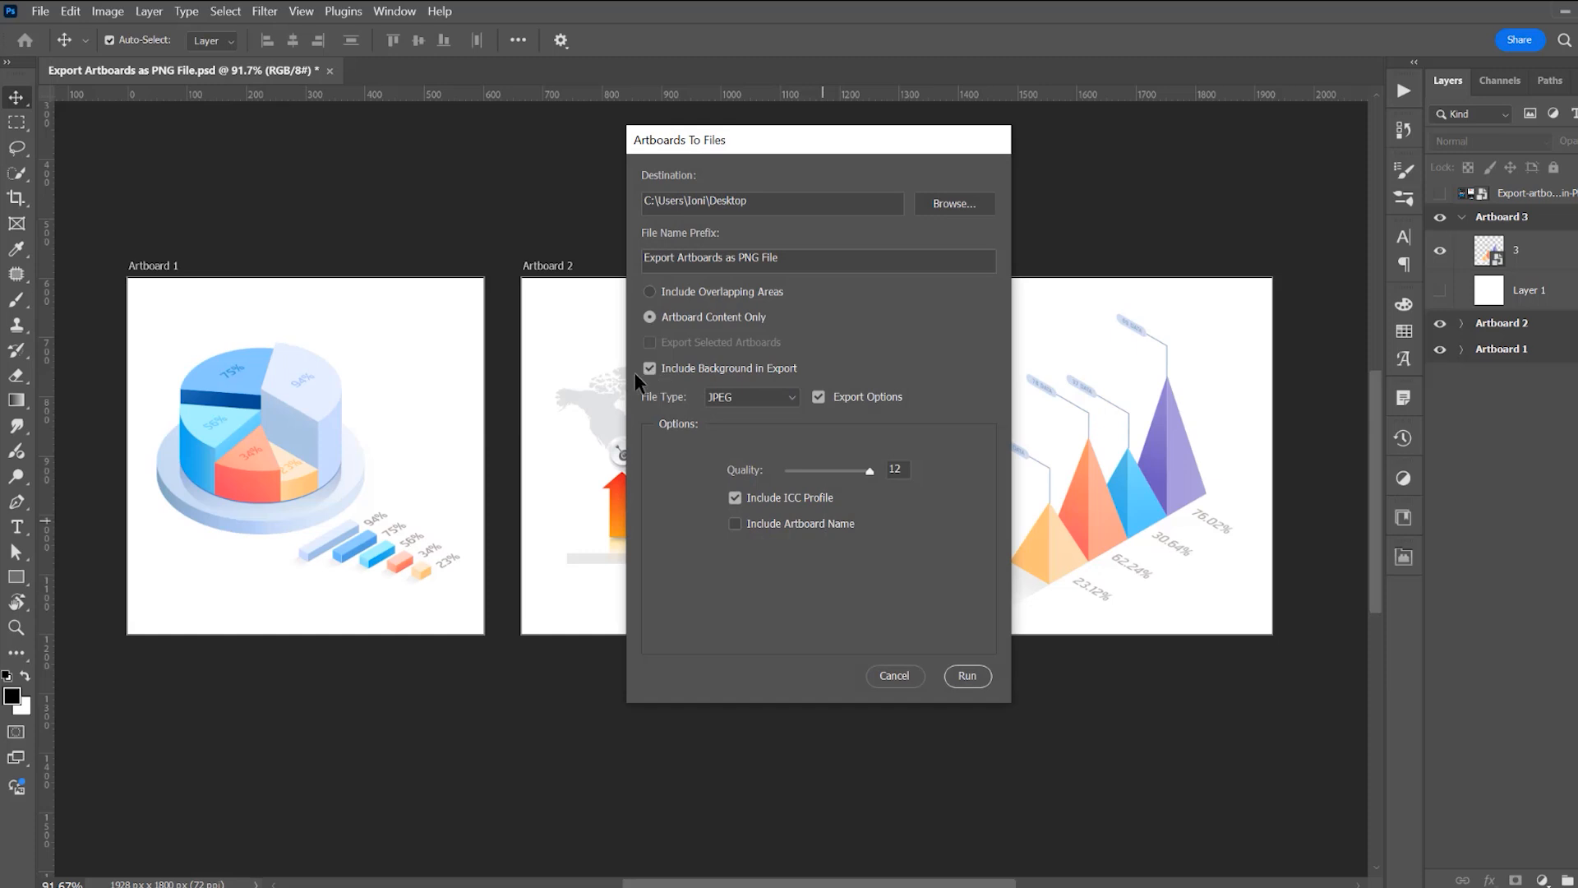
{"action": "left_click", "coordinate": [751, 397]}
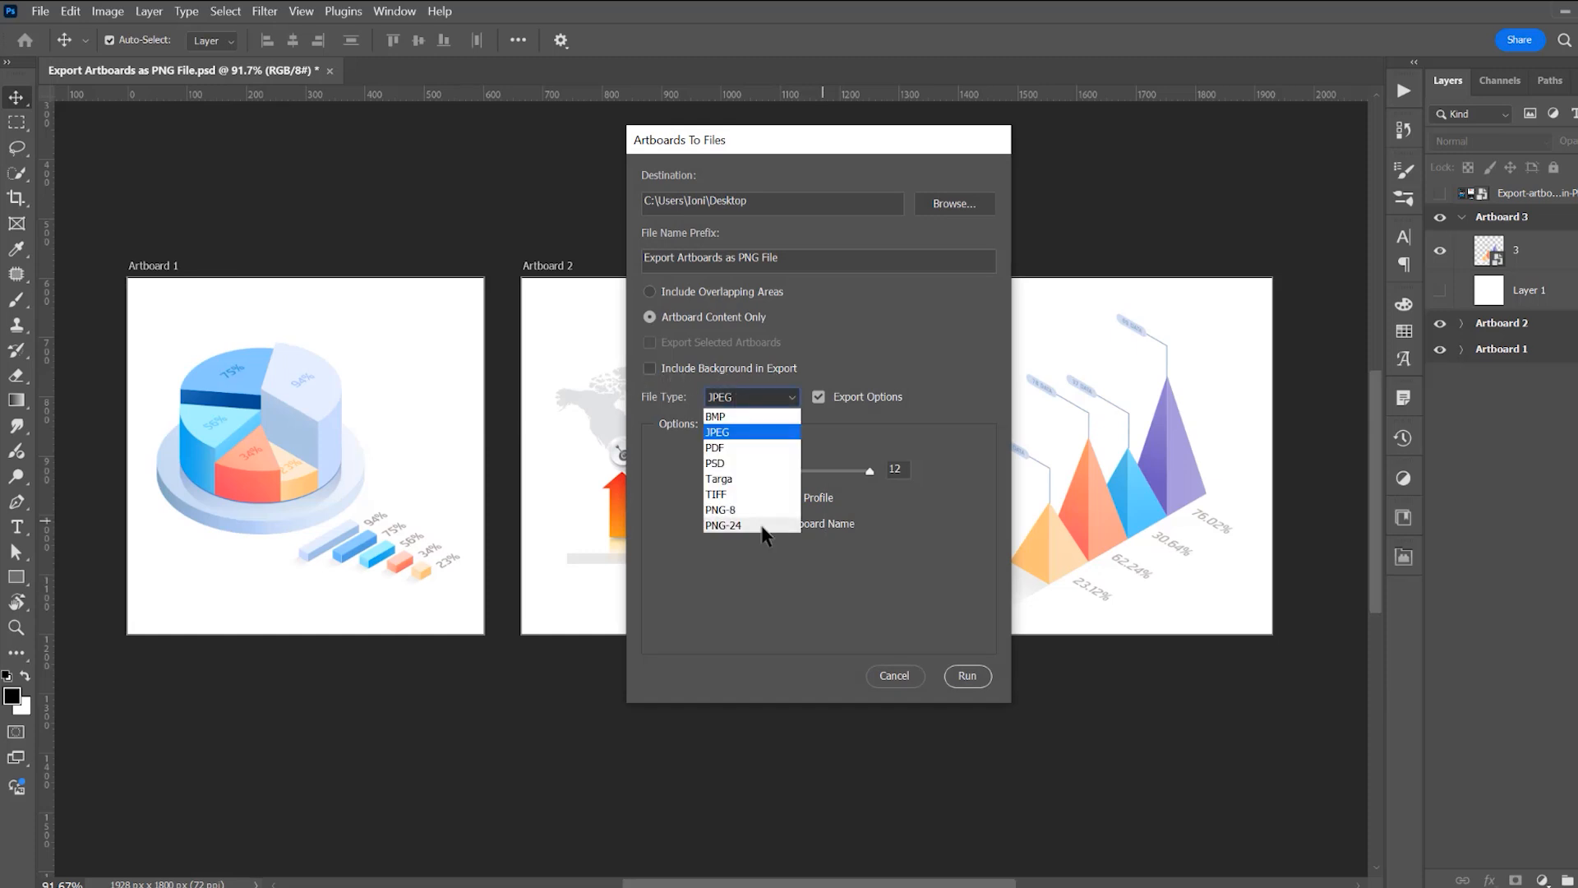
{"action": "left_click", "coordinate": [722, 525]}
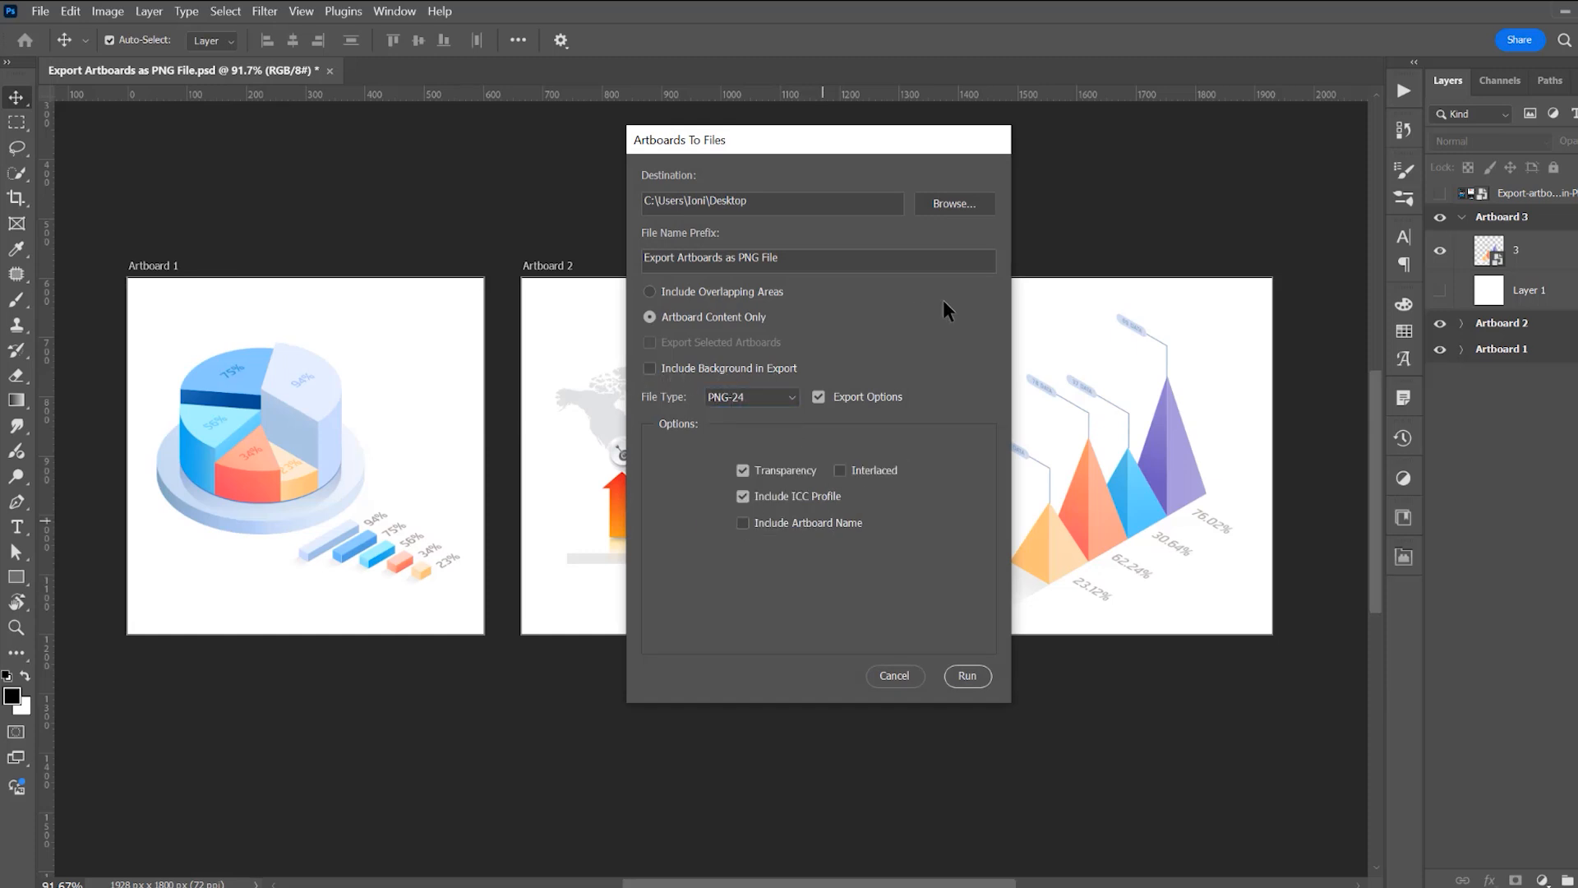
{"action": "type", "text": "Tutorial"}
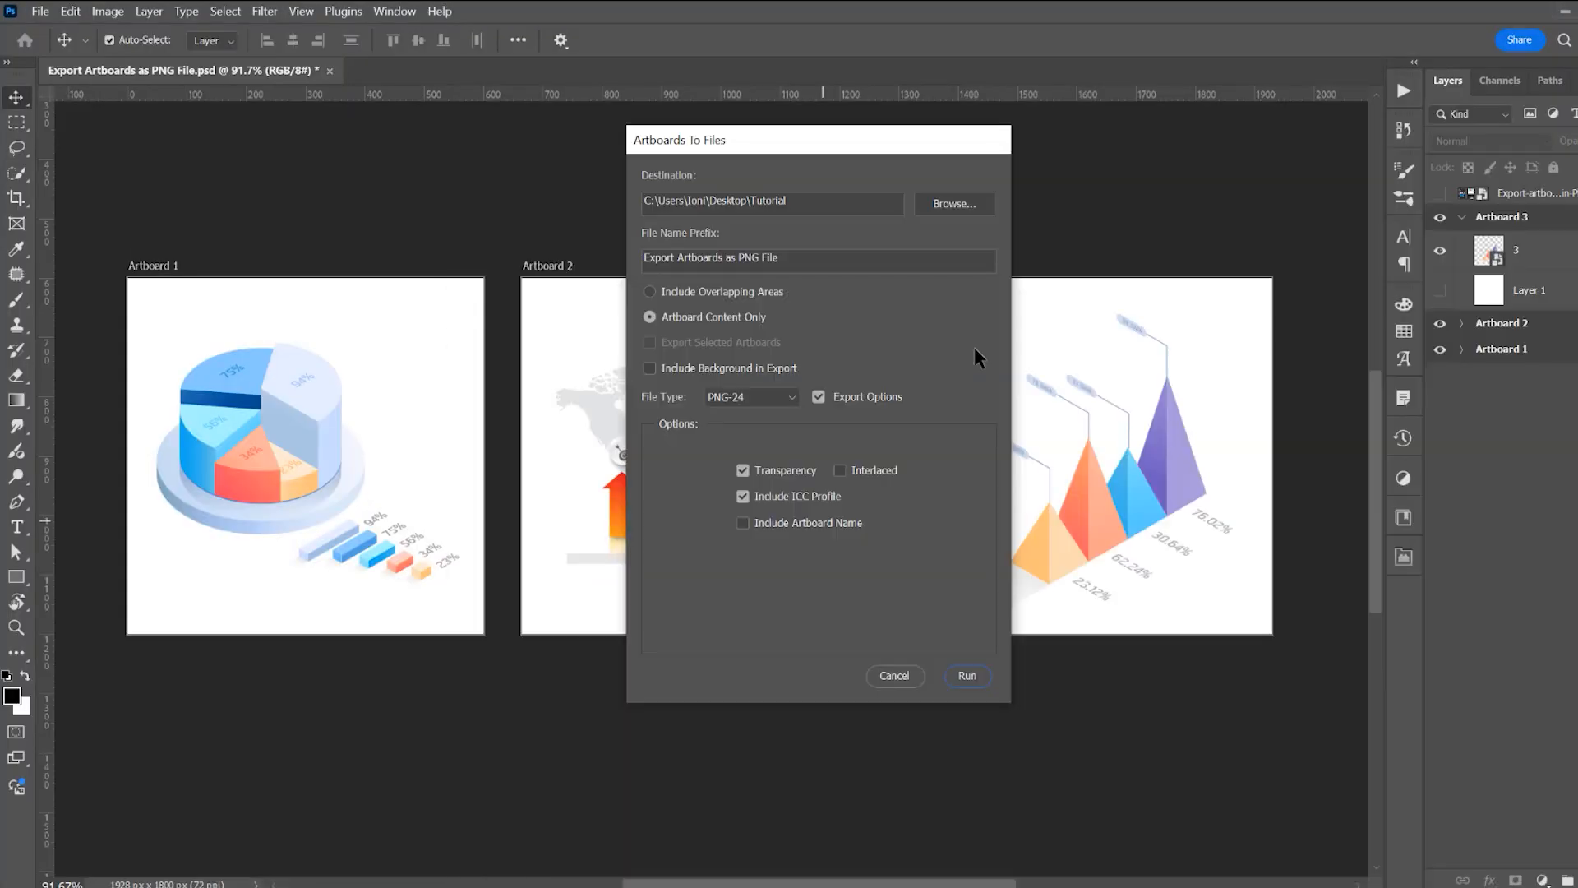
{"action": "left_click", "coordinate": [819, 257]}
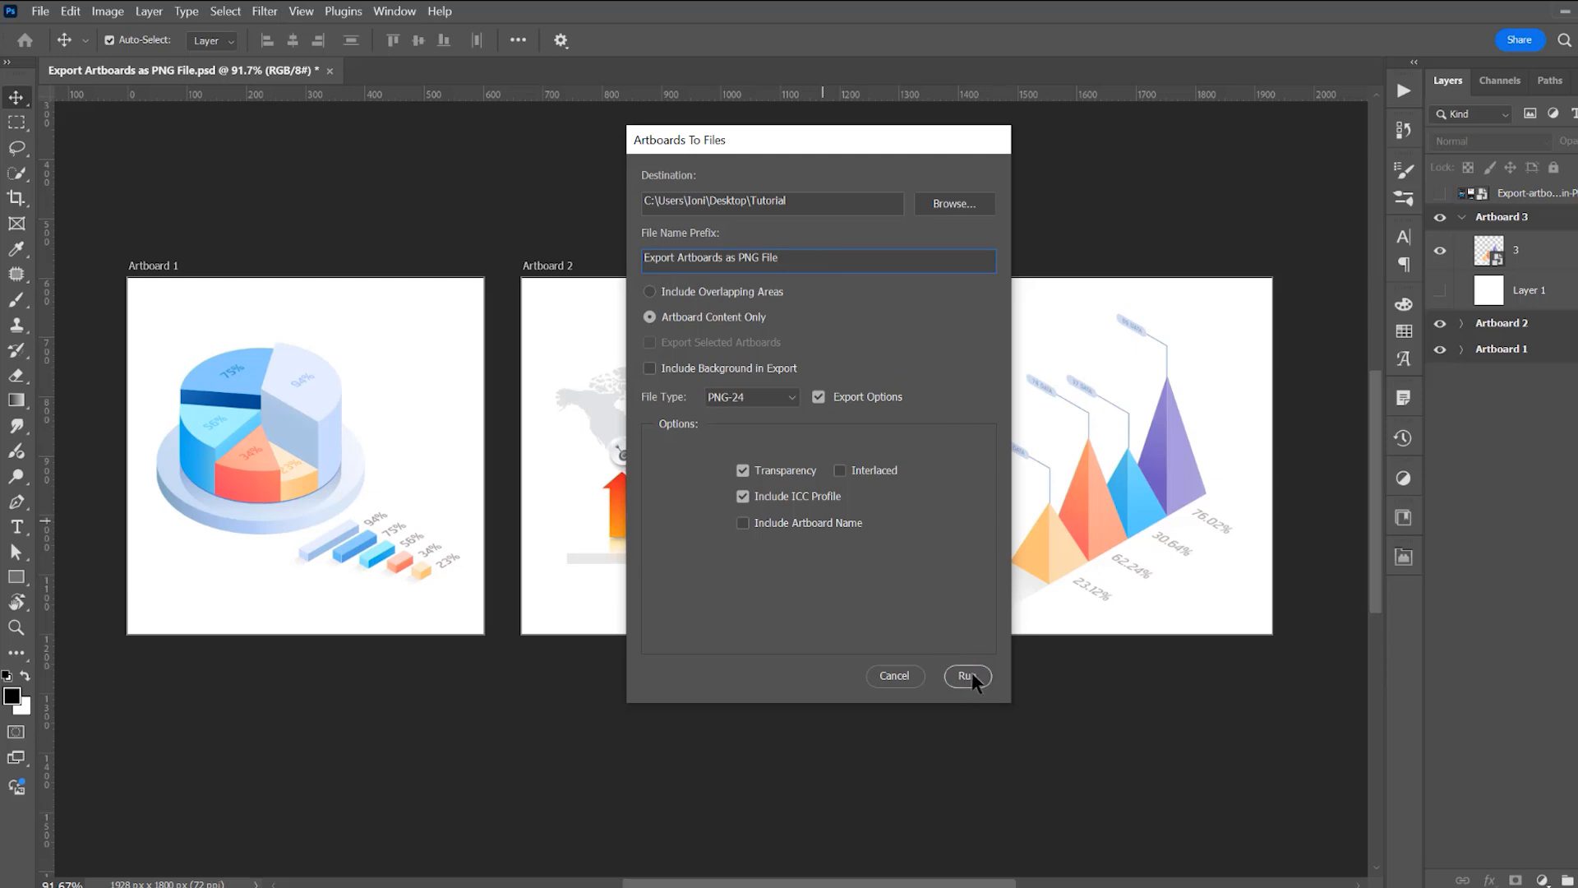
{"action": "left_click", "coordinate": [968, 675]}
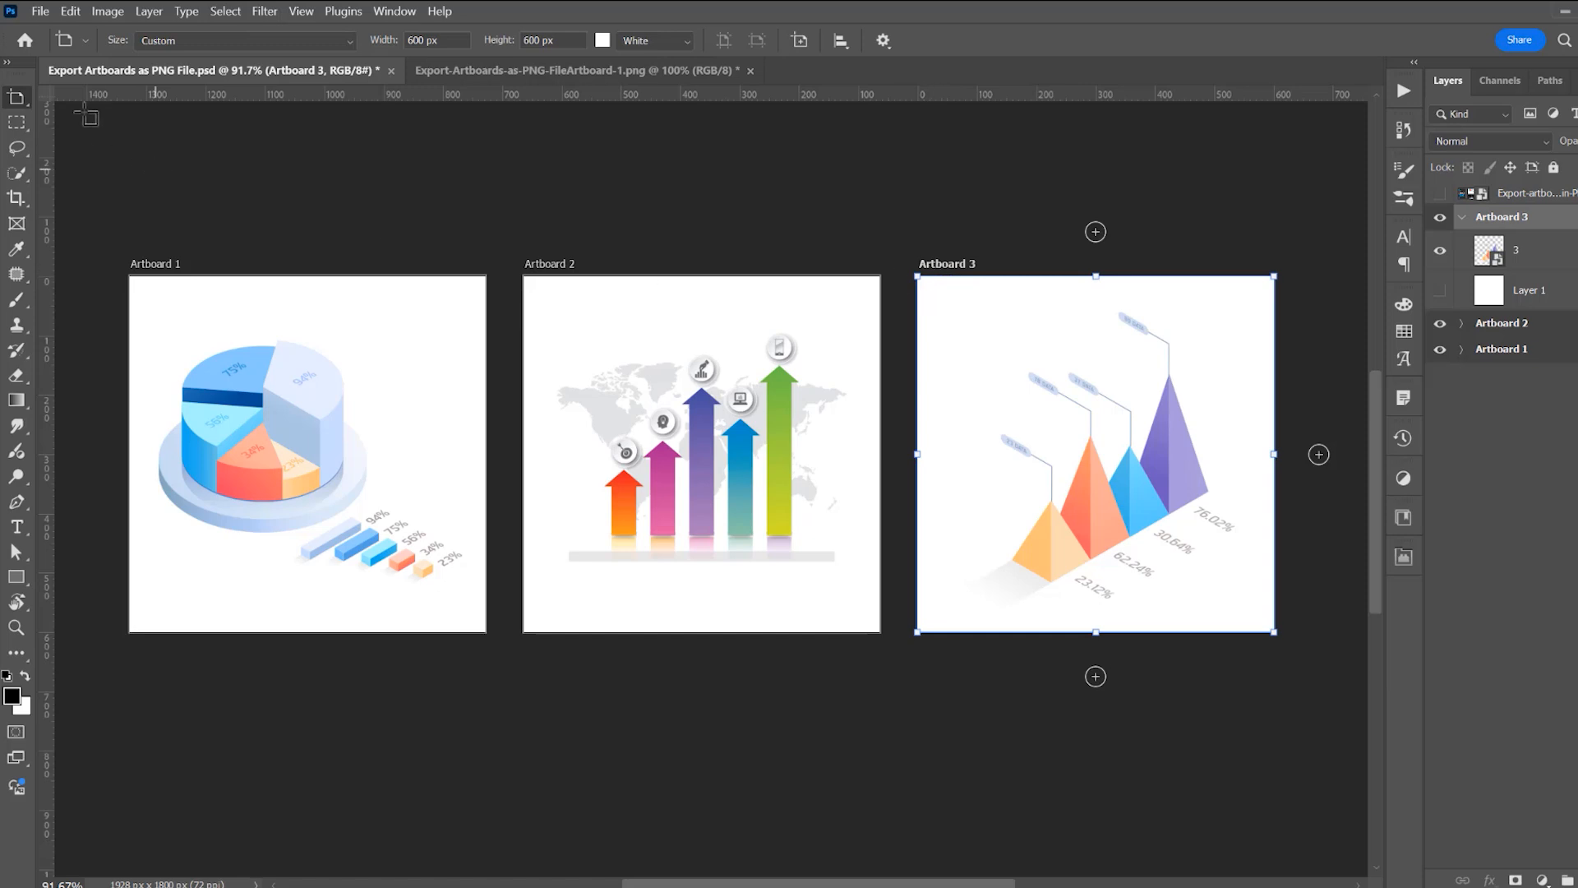
Run Artboards to Files with Export Selected Artboards to output only Artboard 3
{"action": "left_click", "coordinate": [55, 10]}
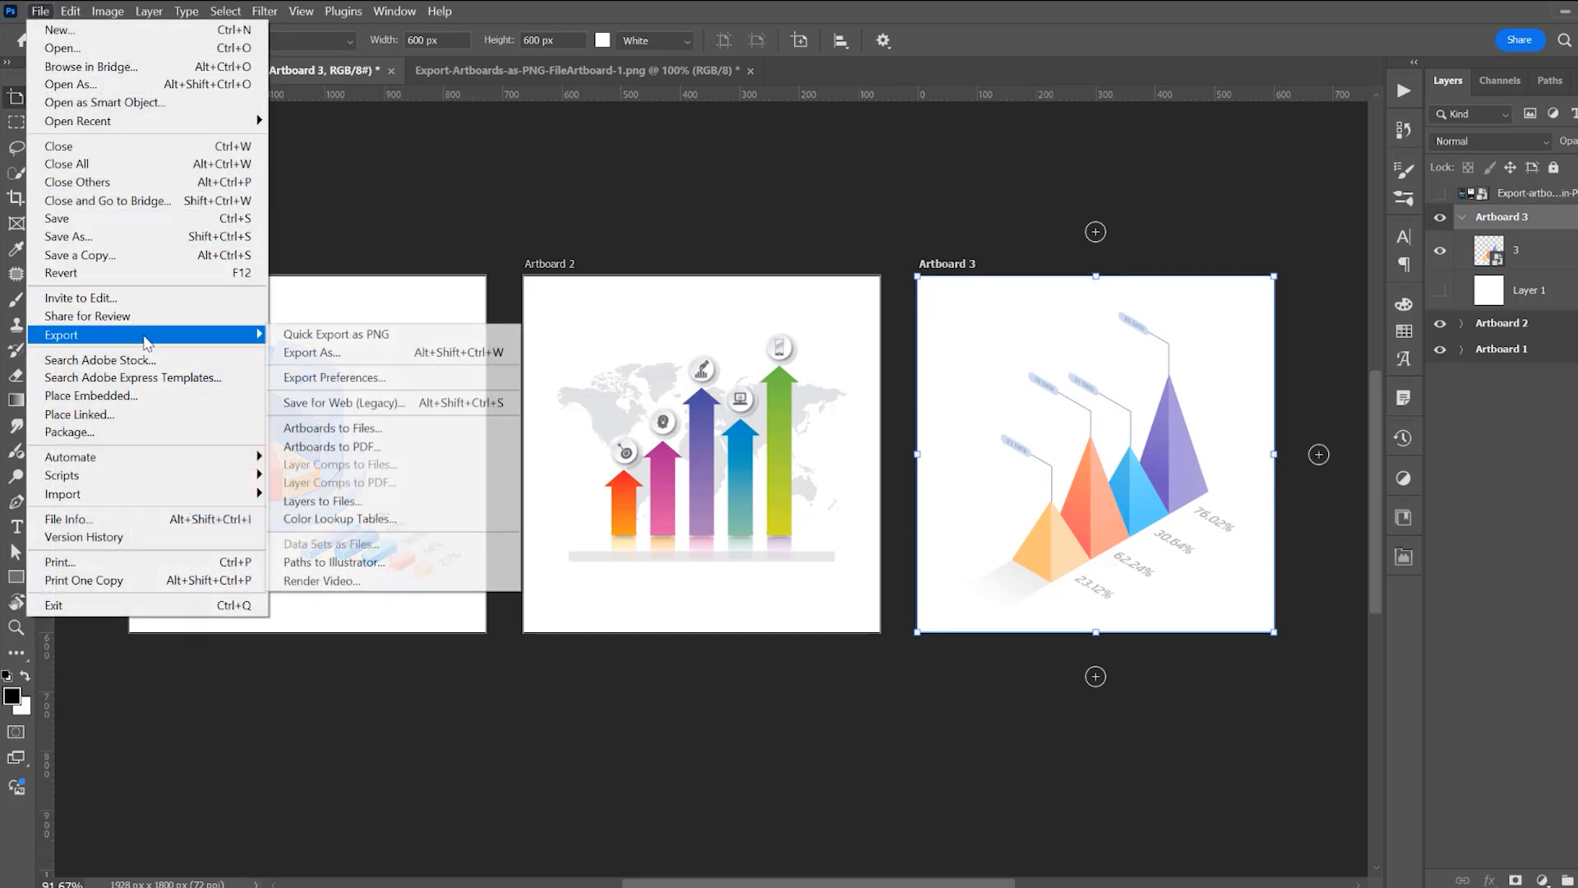
{"action": "left_click", "coordinate": [333, 428]}
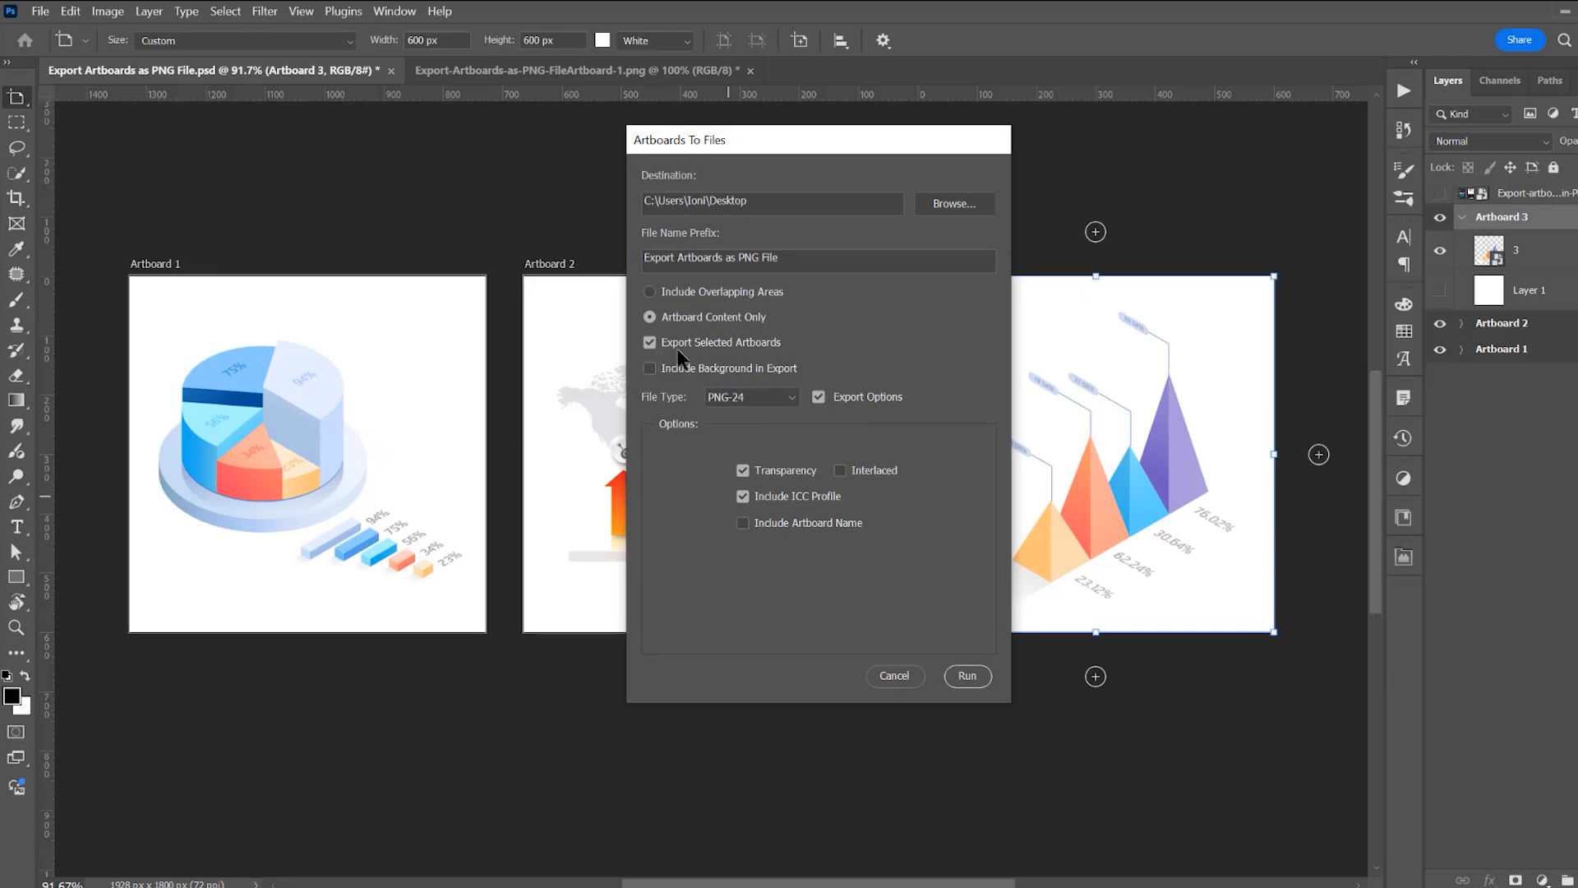
{"action": "left_click", "coordinate": [968, 676]}
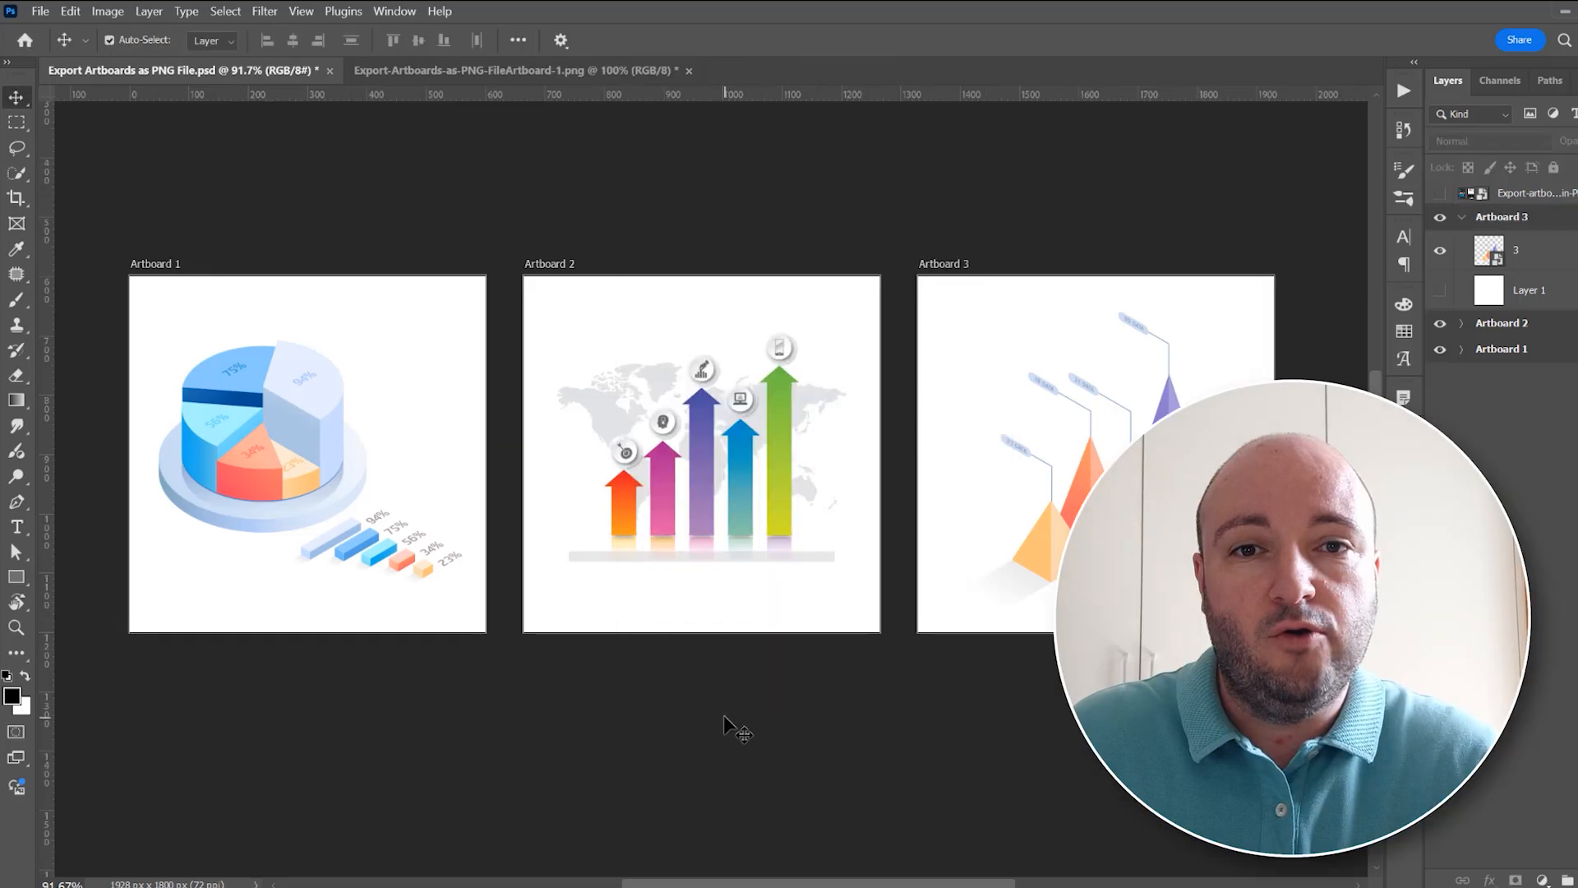